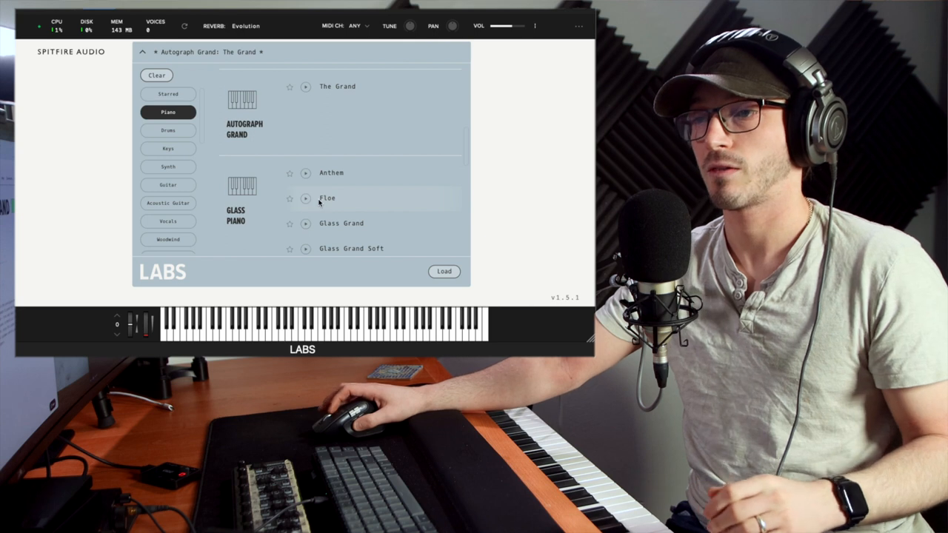
Step: Scroll the preset browser and load Autograph Grand's 'The Grand' preset
scroll("down", 3)
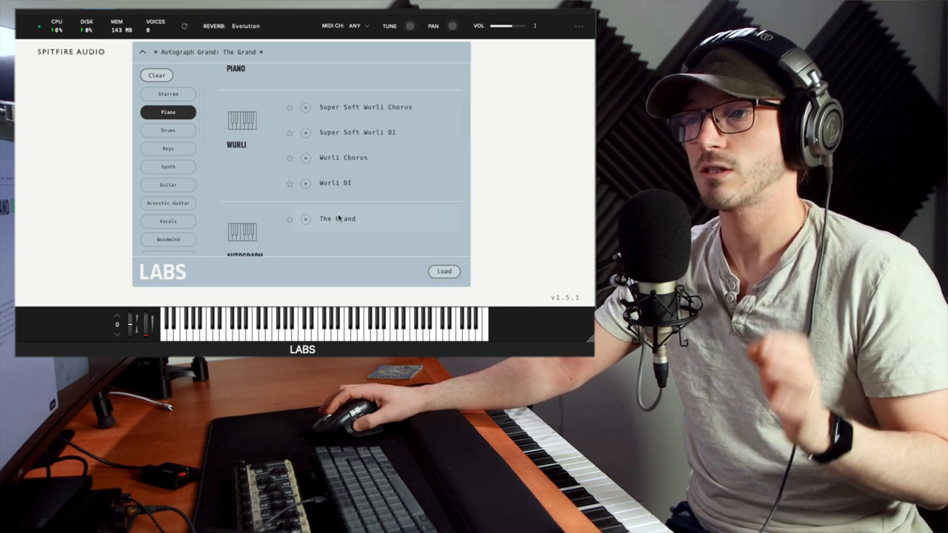
left_click(142, 51)
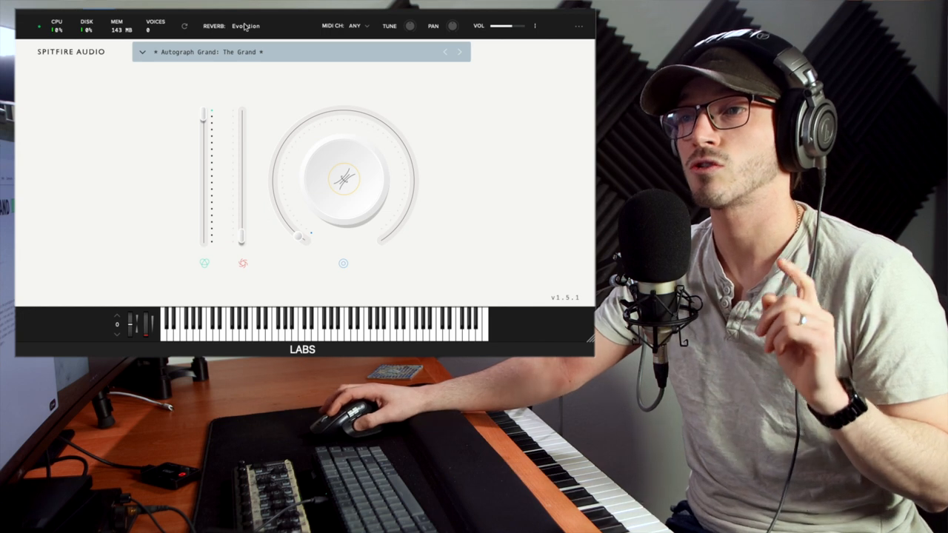
Step: Check the reverb list and keep Evolution as the reverb type
left_click(246, 26)
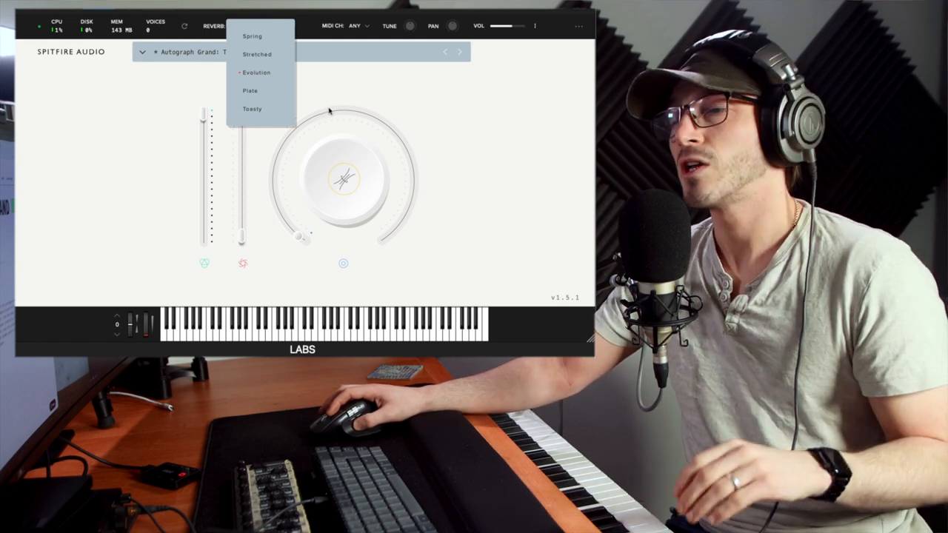
left_click(256, 72)
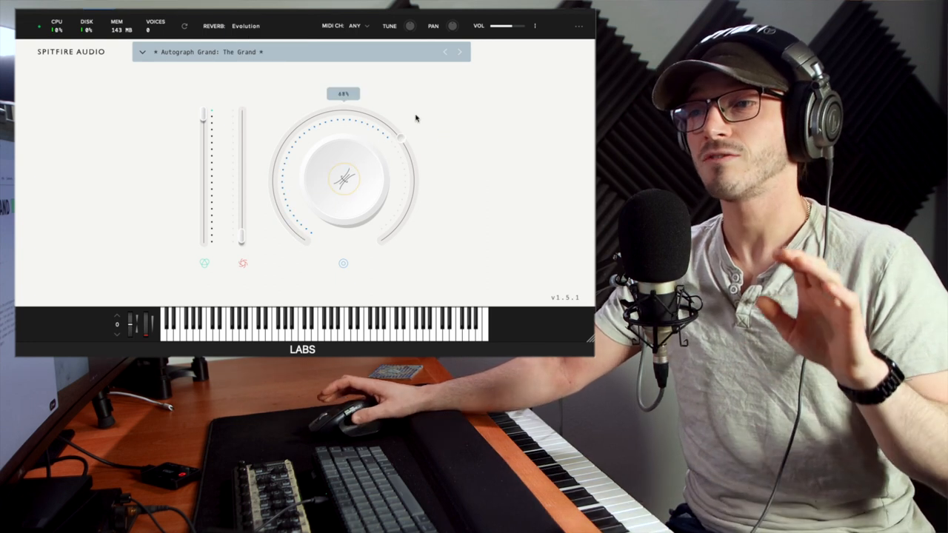
left_click_drag(400, 139, 305, 240)
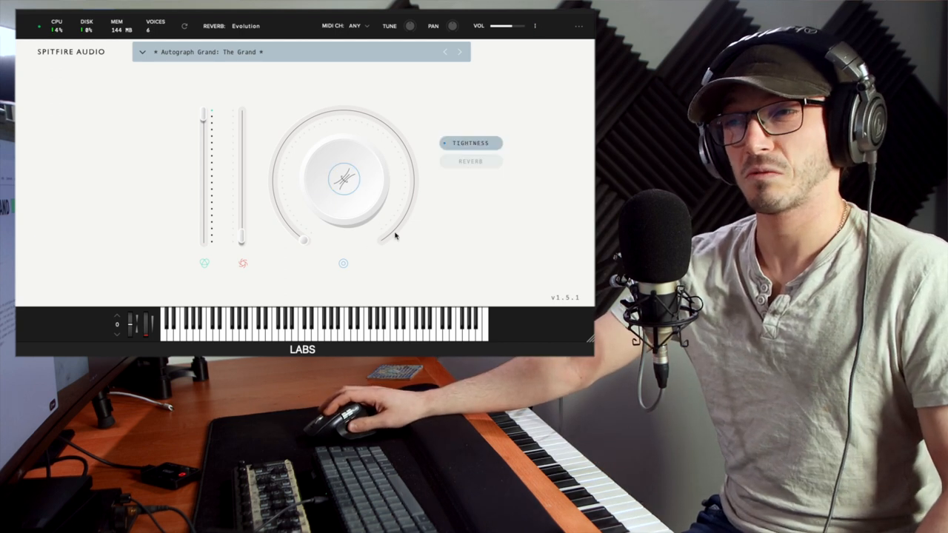
Step: Choose what the big central knob controls from its Tightness/Reverb options
left_click(470, 161)
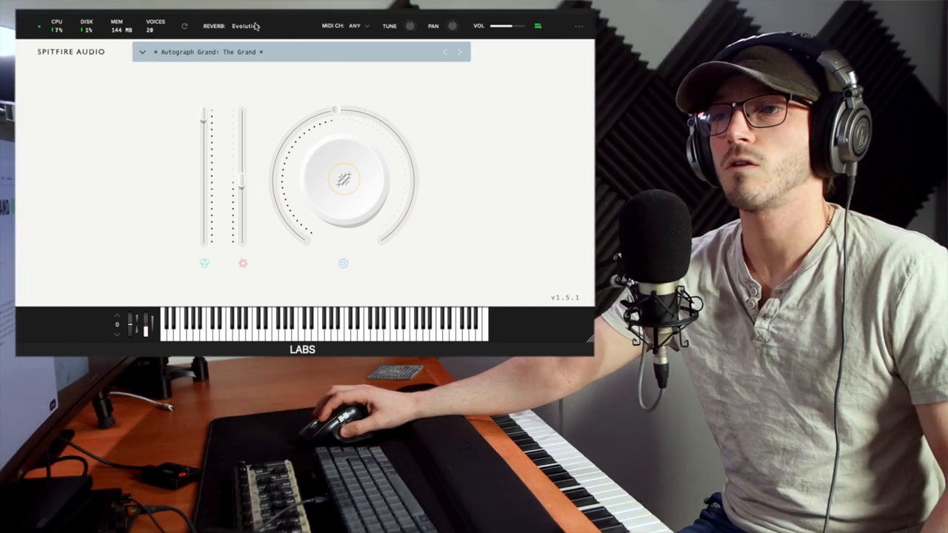
Step: Switch the reverb type to Spring
left_click(245, 26)
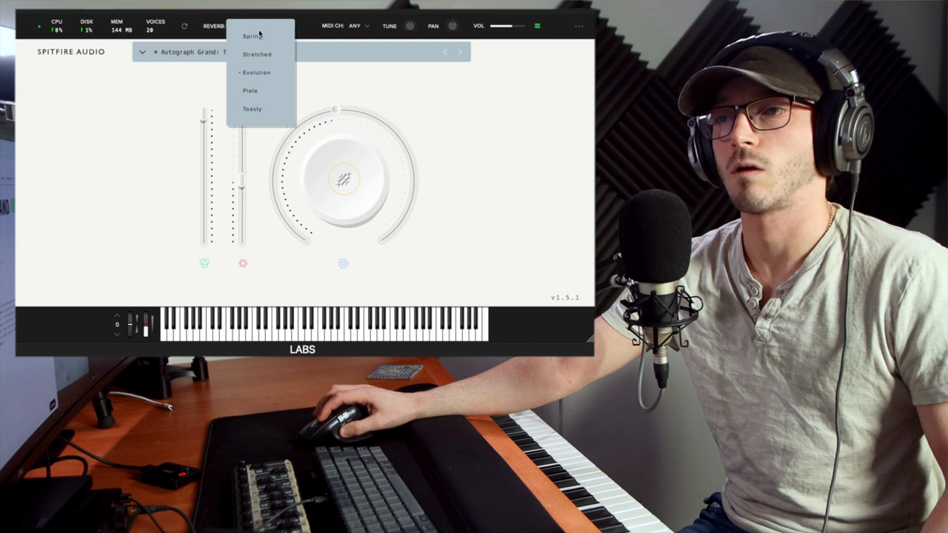
left_click(252, 35)
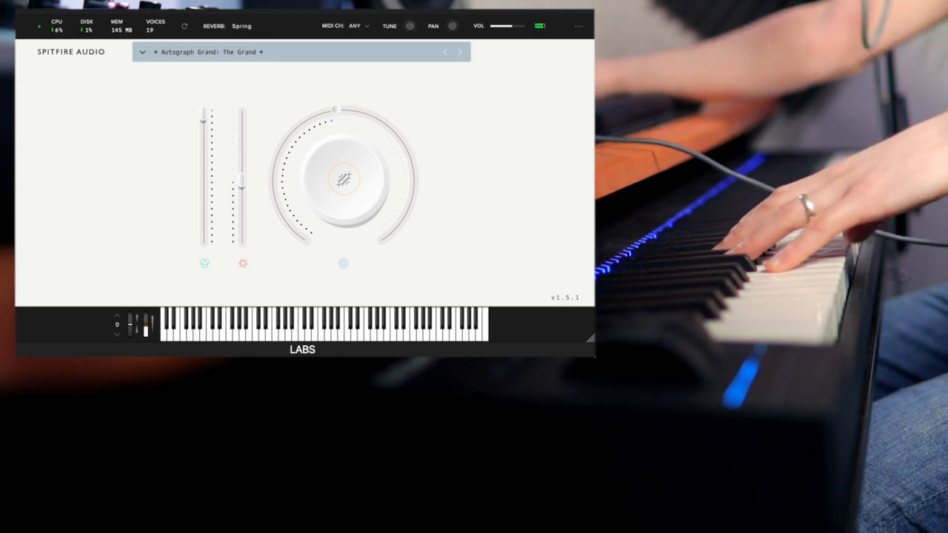
Step: Turn the main amount knob up to maximum
left_click_drag(343, 177, 411, 225)
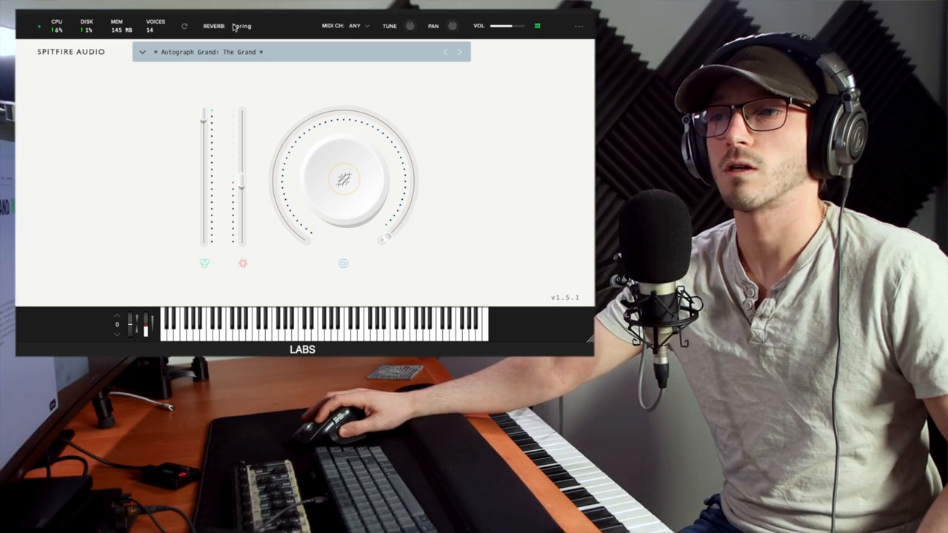
left_click(241, 26)
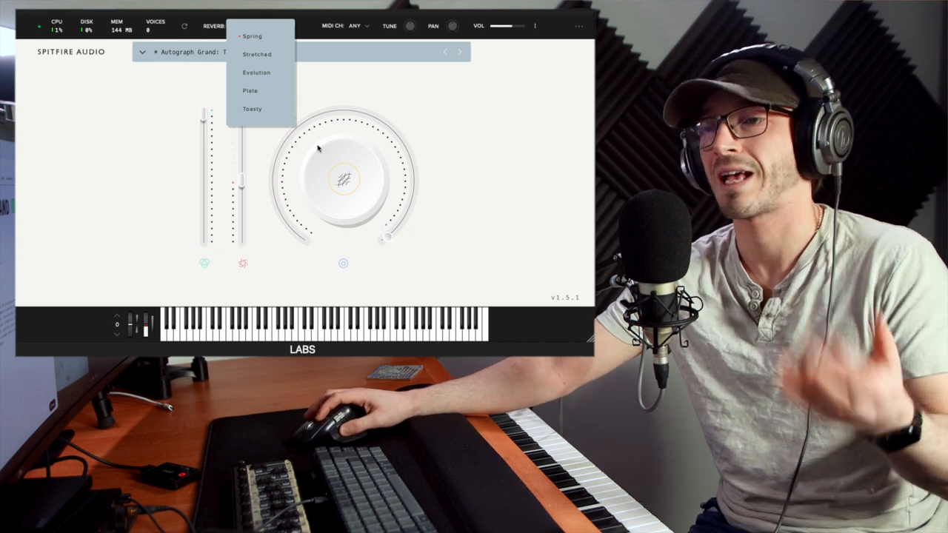
Step: Pick Stretched from the open reverb list
left_click(252, 109)
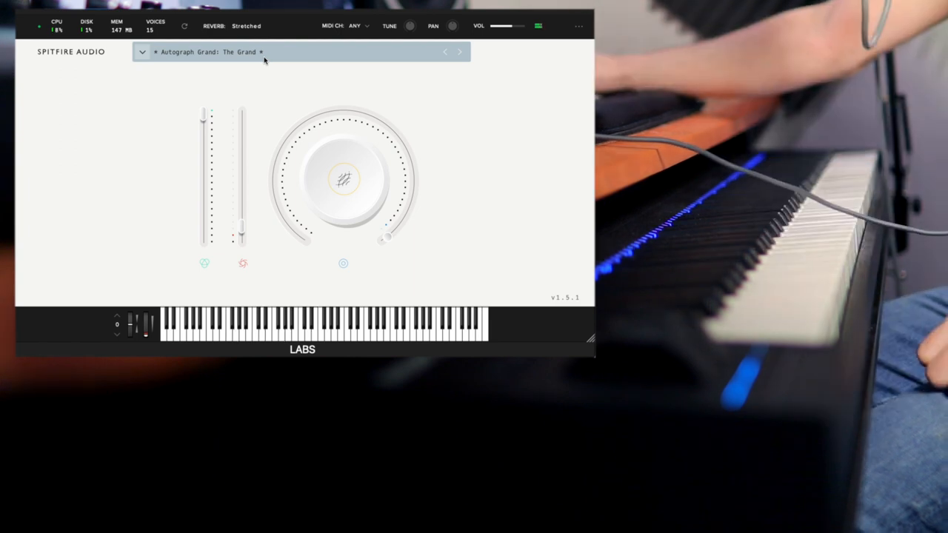
Step: Select Plate as the reverb type in the top-bar dropdown
left_click(246, 26)
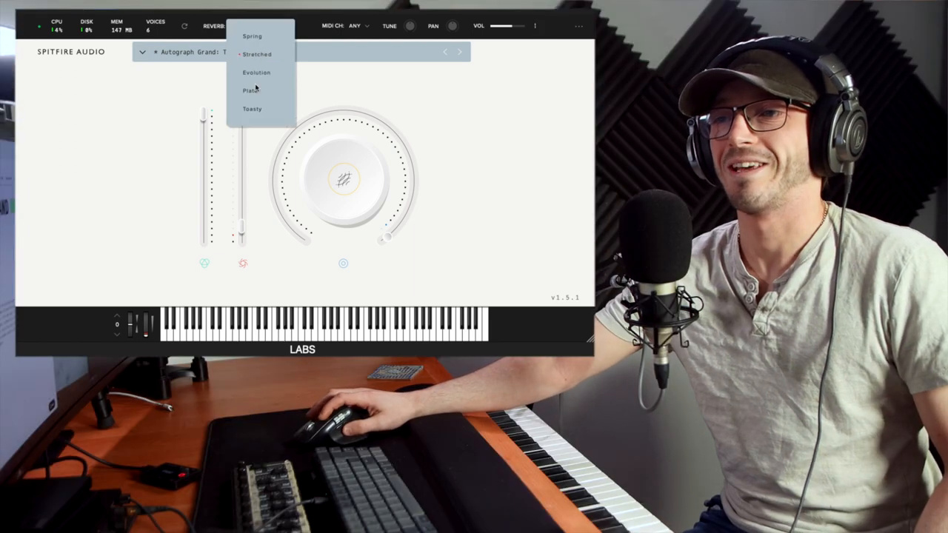
left_click(251, 90)
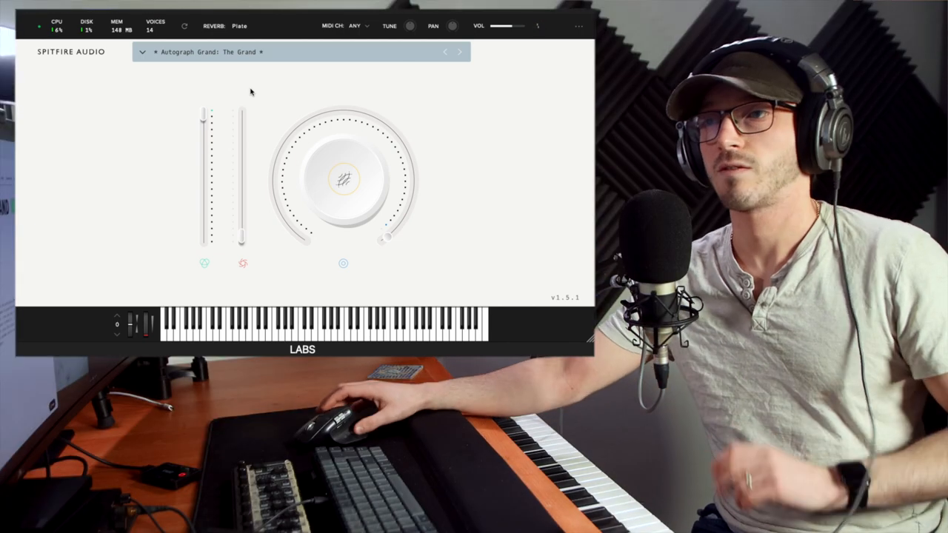
left_click(238, 25)
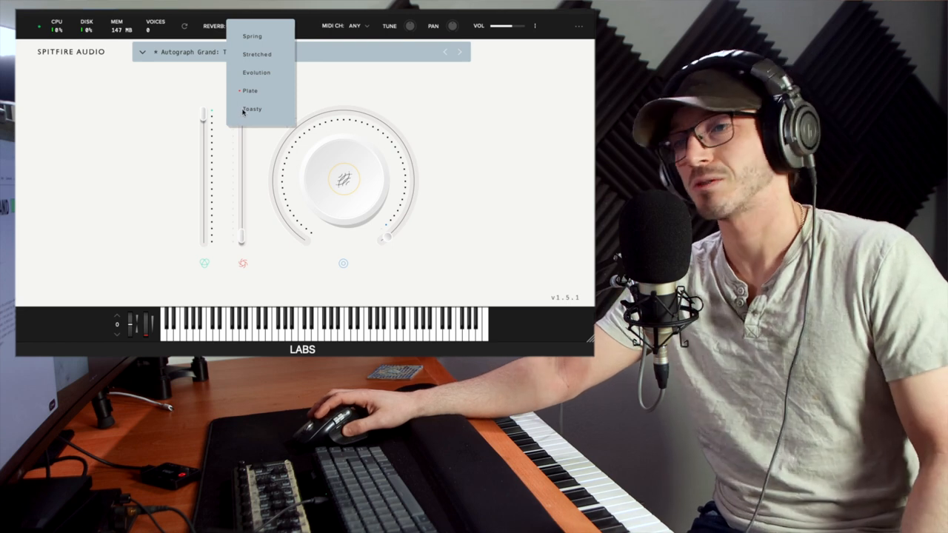
left_click(250, 91)
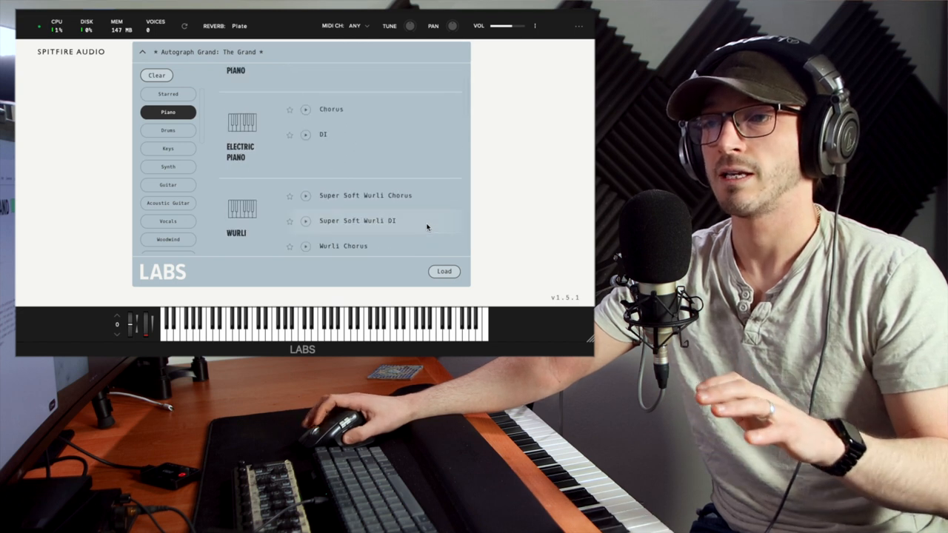
Step: Scroll the Piano-filtered browser down to Autograph Grand: The Grand
scroll("down", 3)
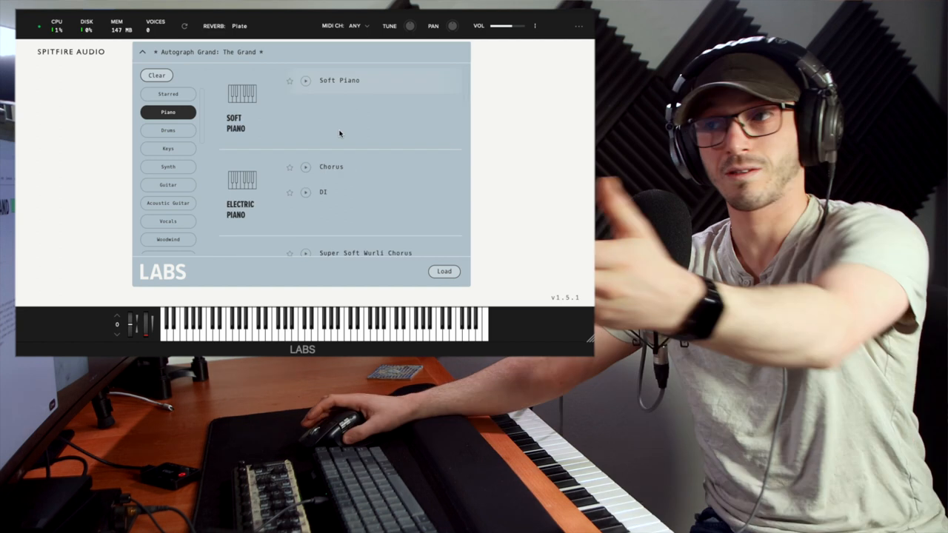
scroll("down", 3)
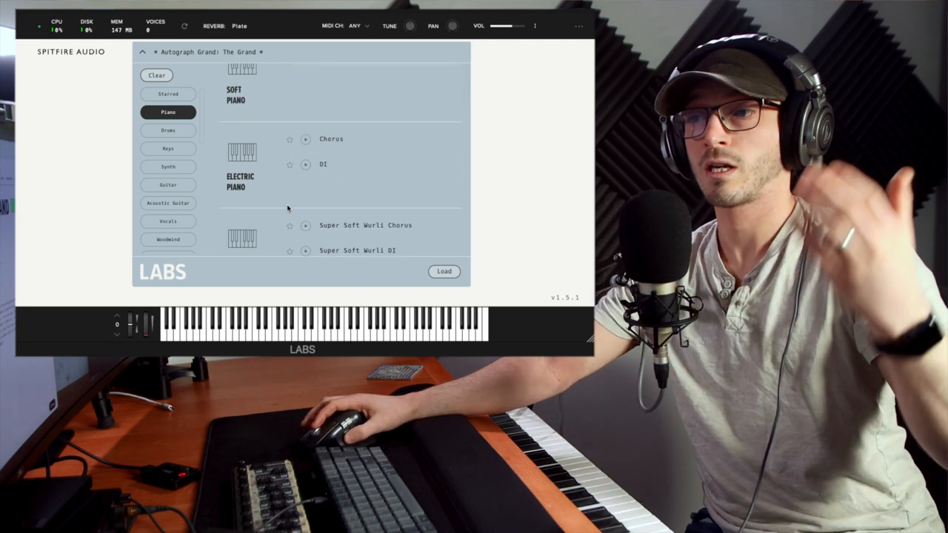
scroll("down", 3)
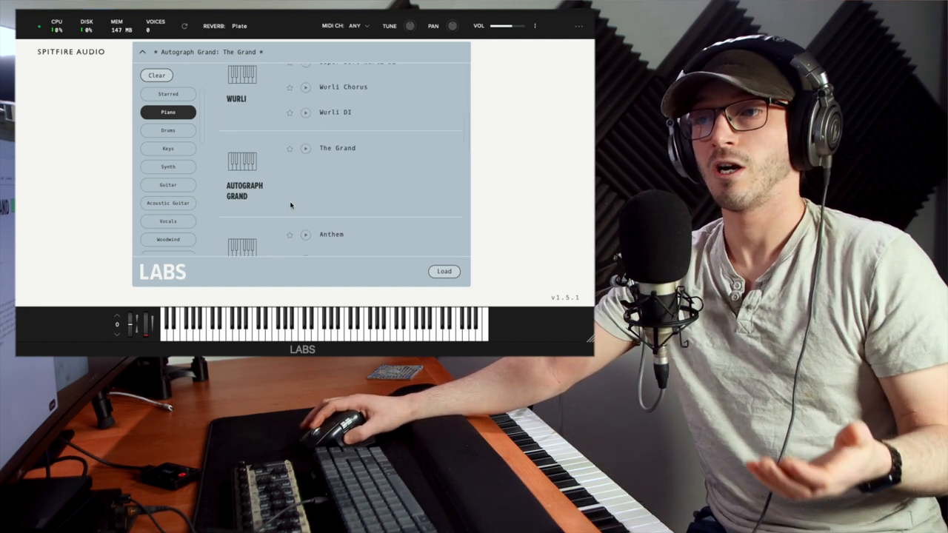